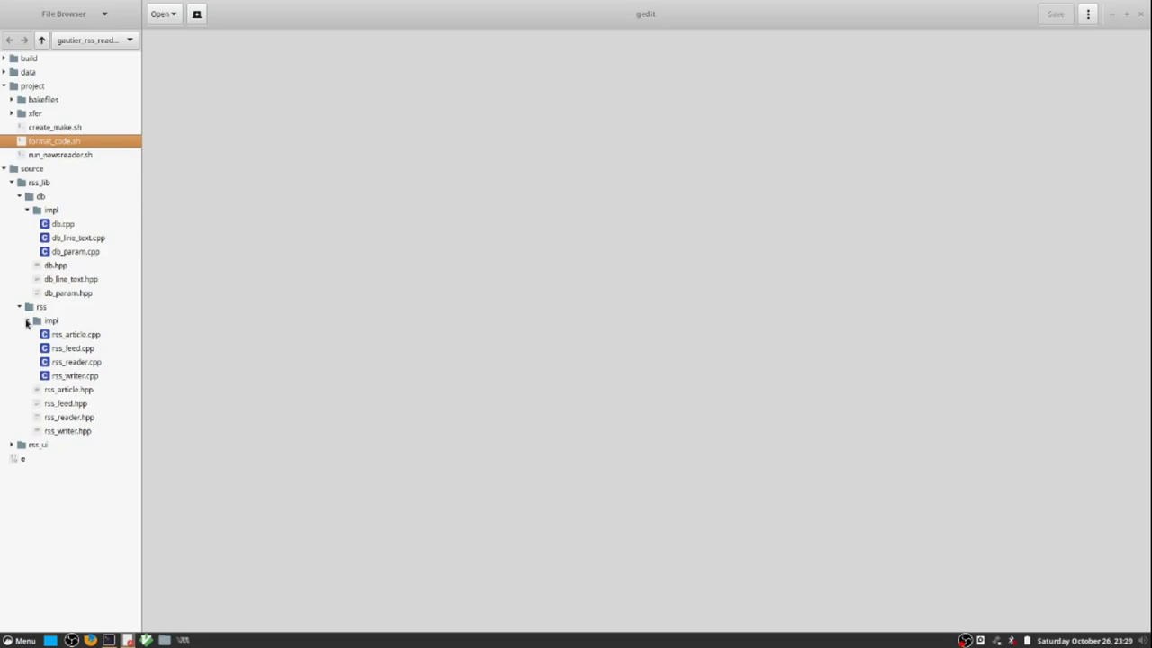
mouse_move(79, 338)
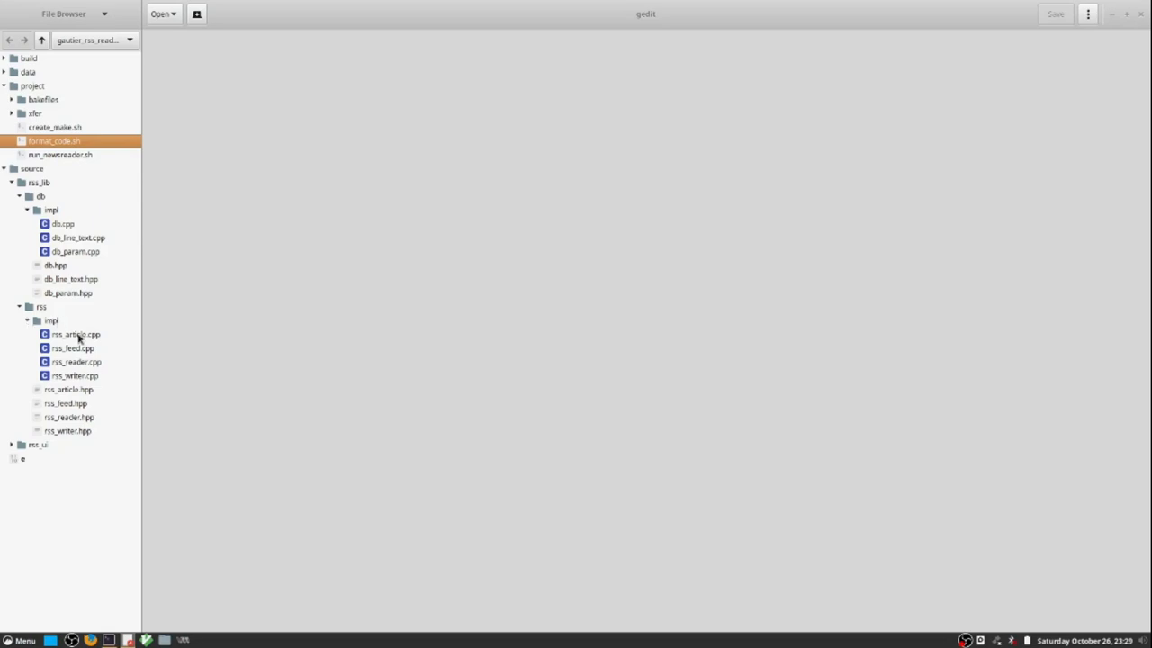
mouse_move(76, 394)
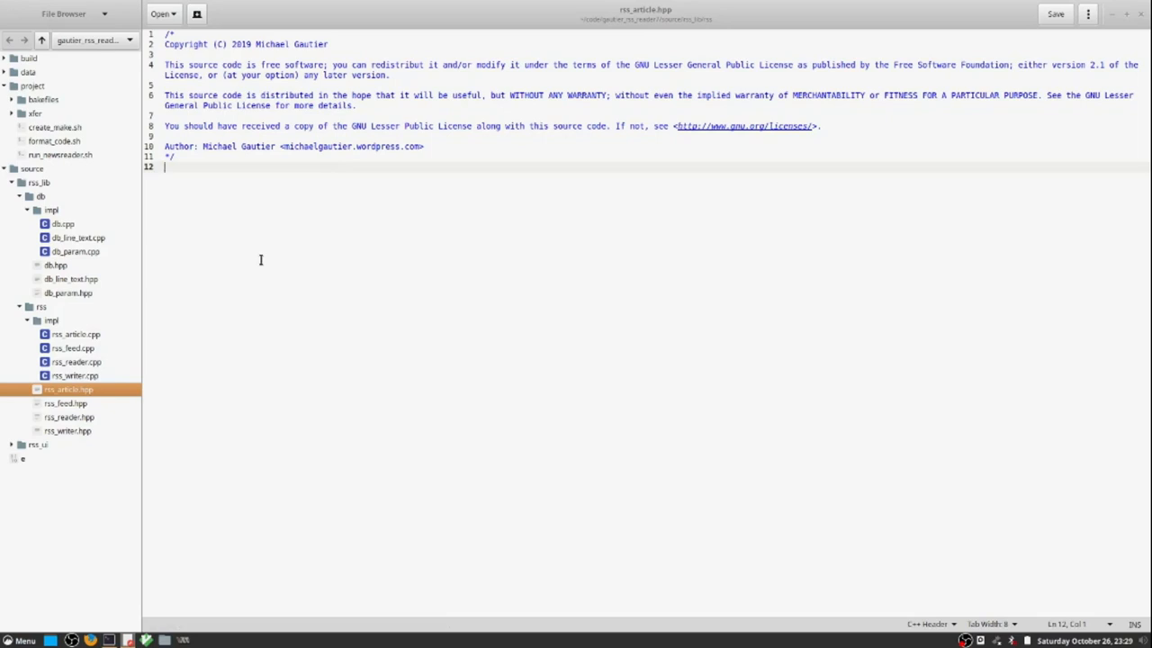
Add the #ifndef include guard, gautier_rss_data_read namespace and struct rss_article with five string members.
text(#ifndef michael_gautier_rss_data_read_article_h)
text(#define michael_gautier_rss_data_read_article_h)
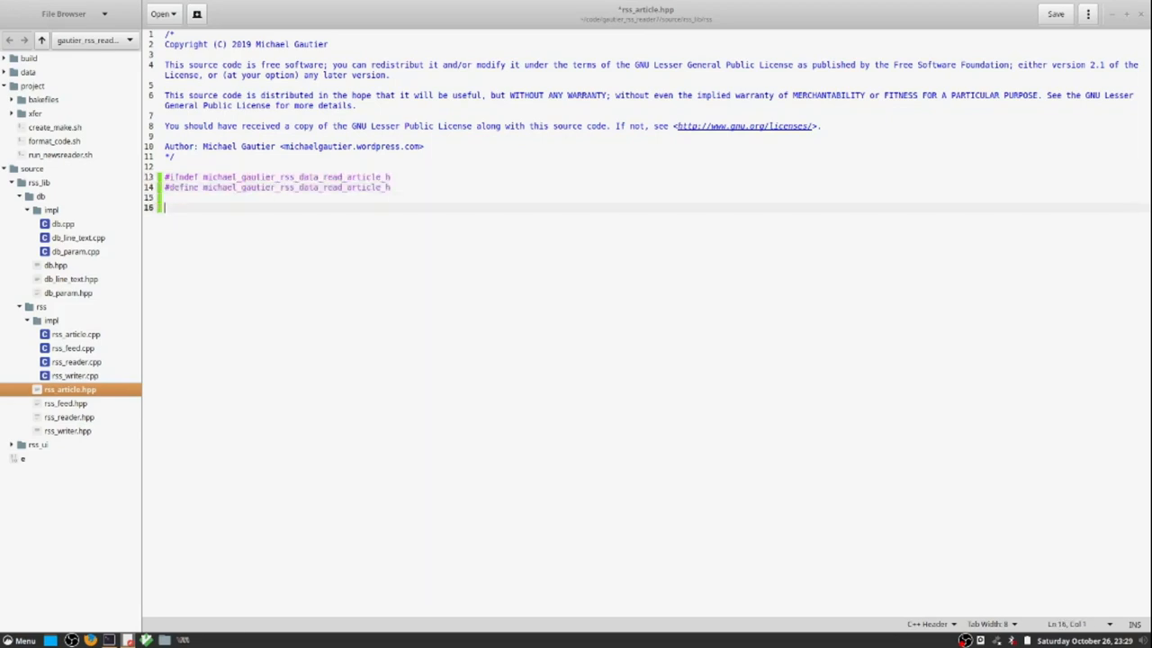
text(namespace gautier_rss_data_read {)
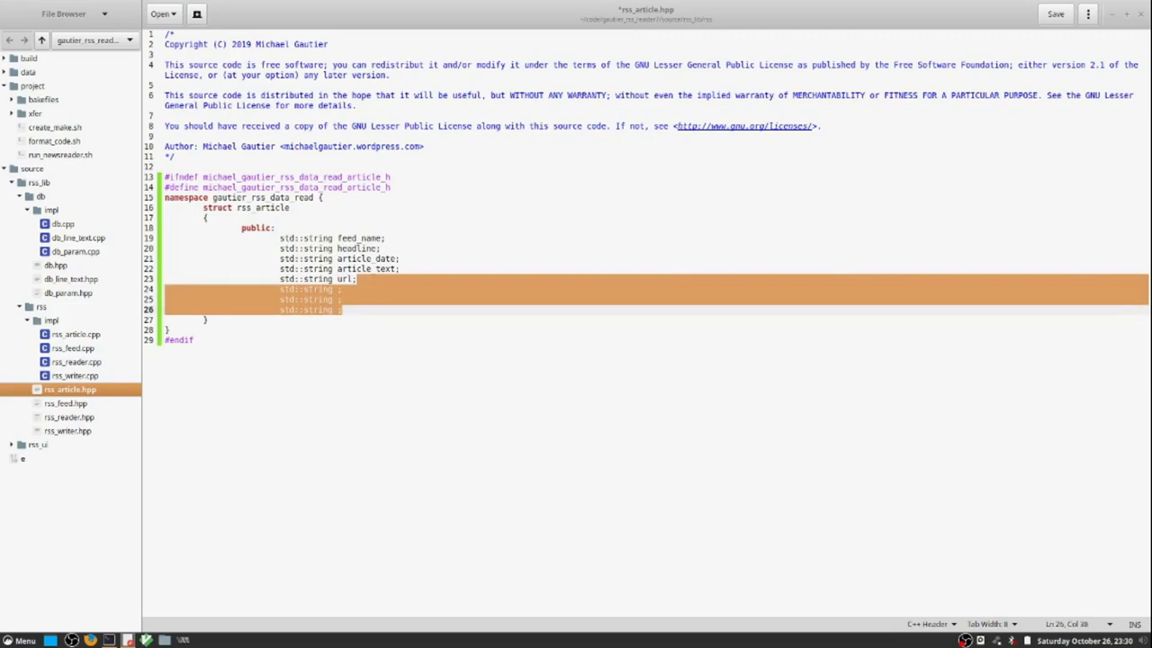
key(Delete)
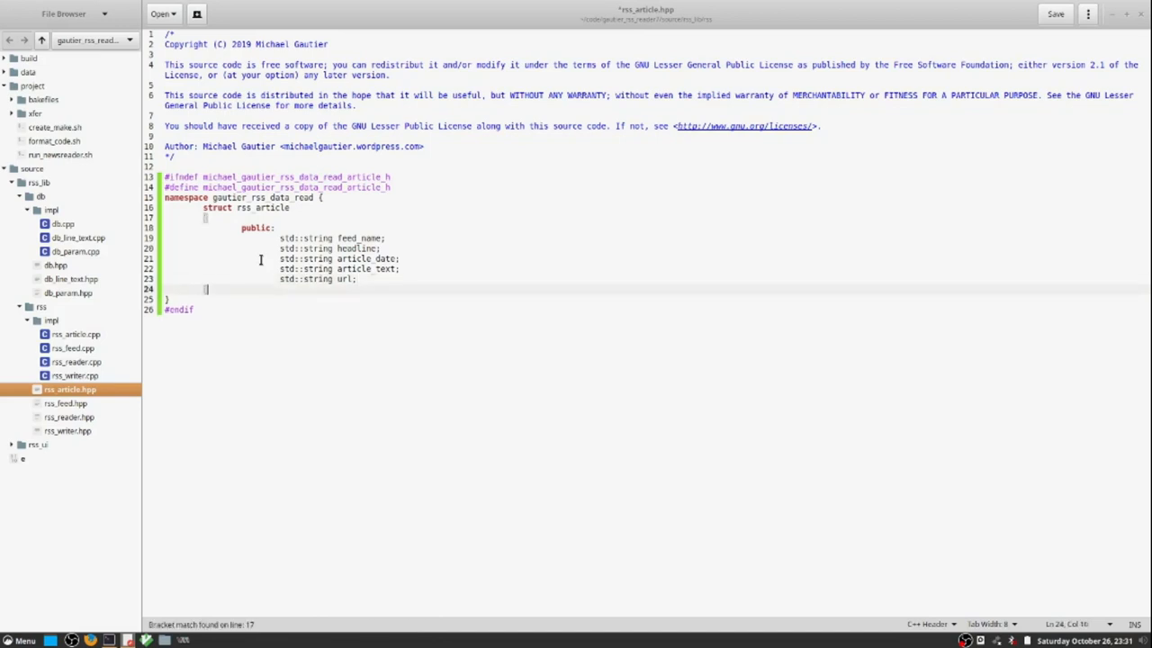
Declare void clear_feed_data_all, clear_feed_data_keep_name and validate_feed_info_missing taking rss_article& feed.
text(void)
text(cl)
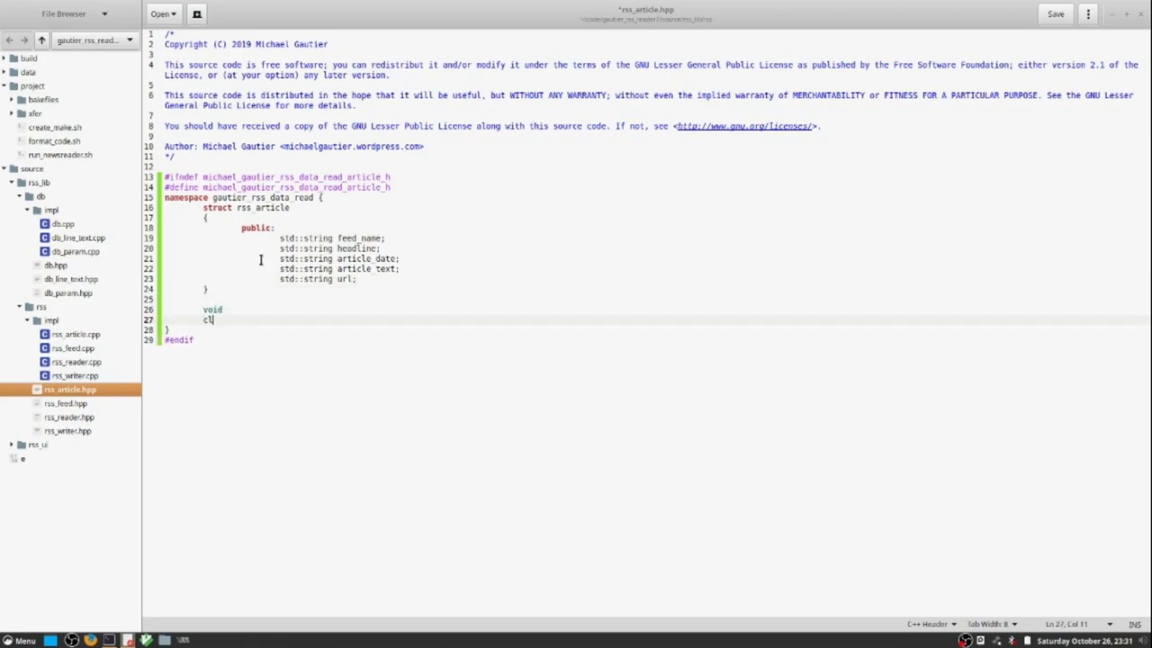
text(ear)
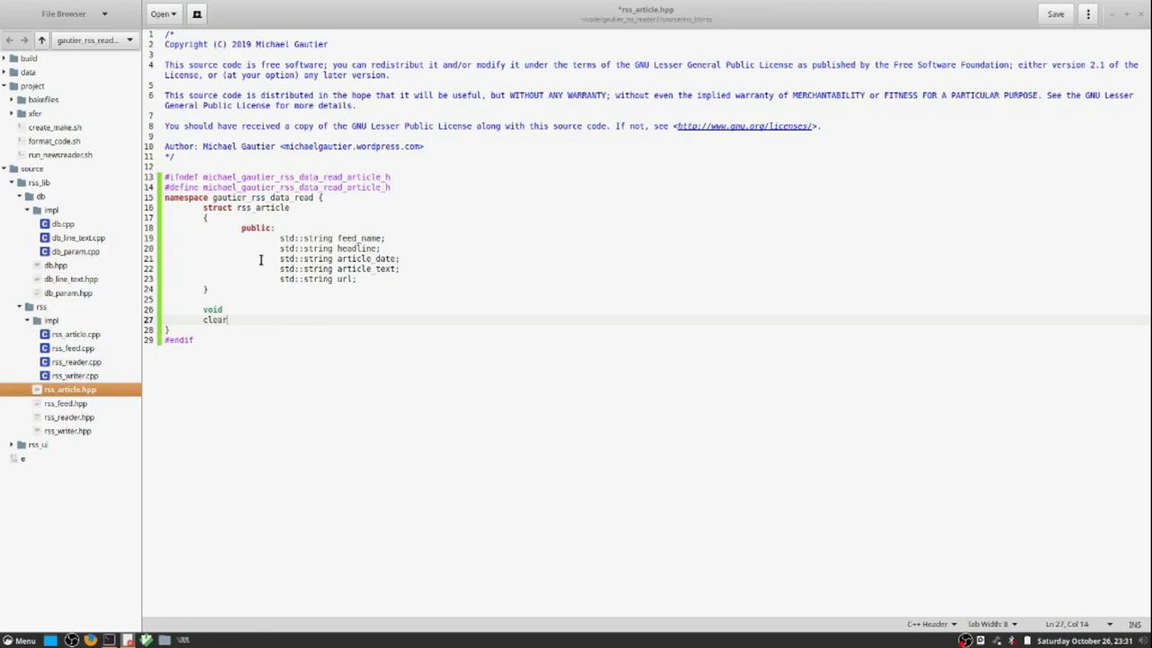
text(_feed_data_all)
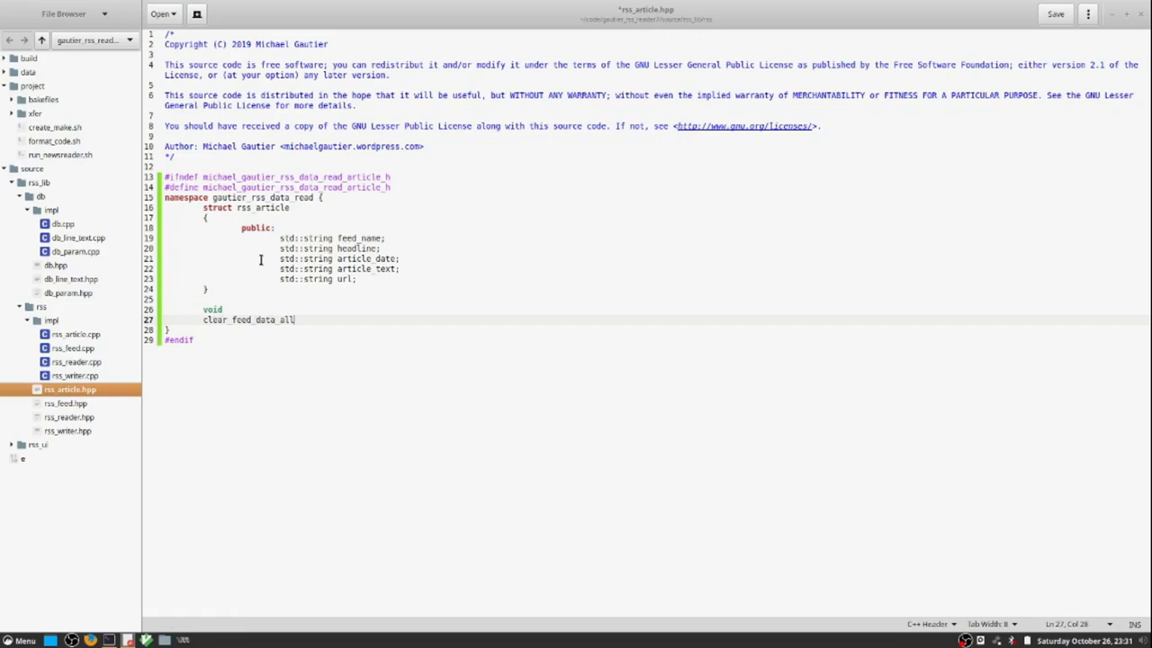
text((rss a)
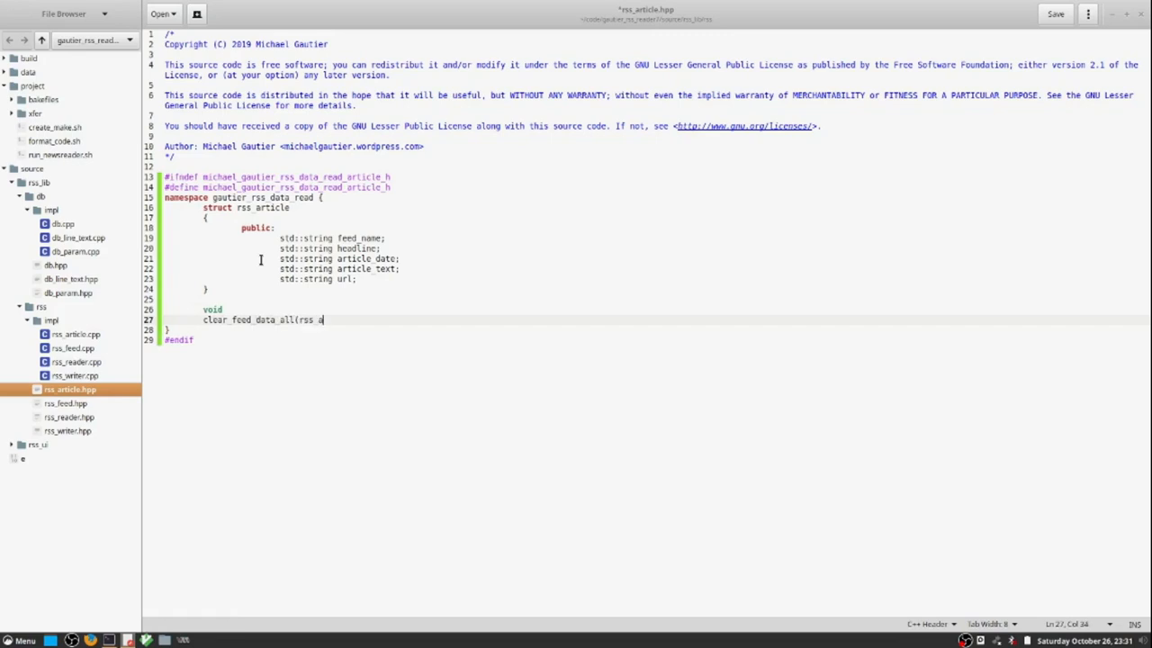
text(rticle& feed_data);)
text(reset && ./)
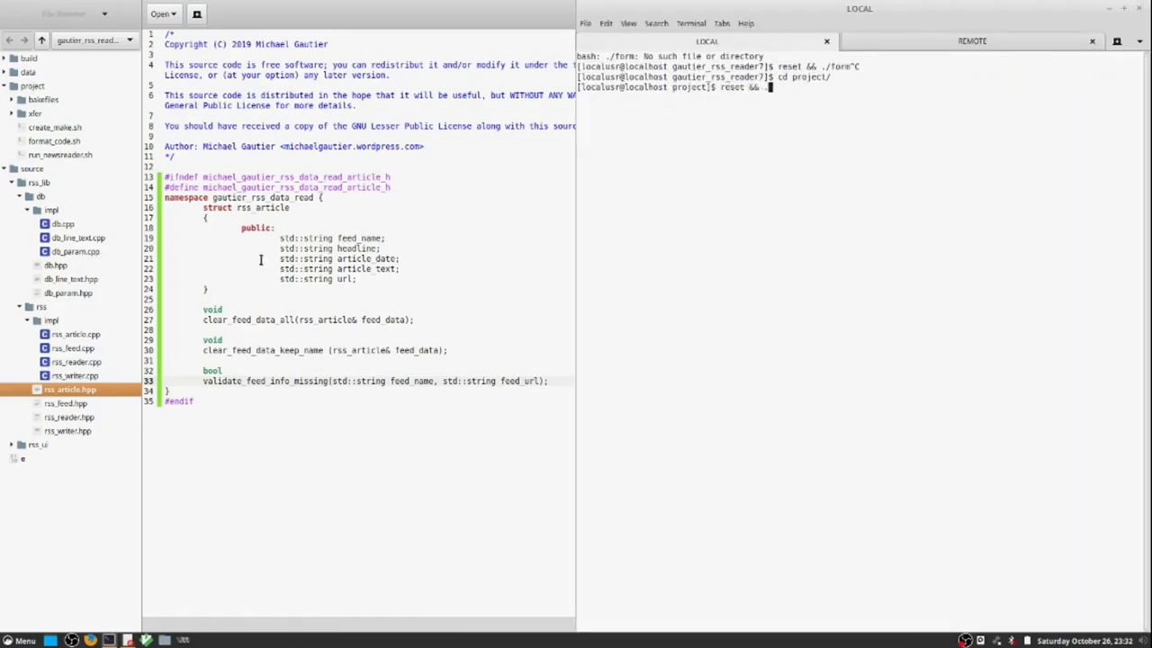
Run the formatter, reload the reformatted rss_article.hpp, and open impl/rss_article.cpp.
key(Return)
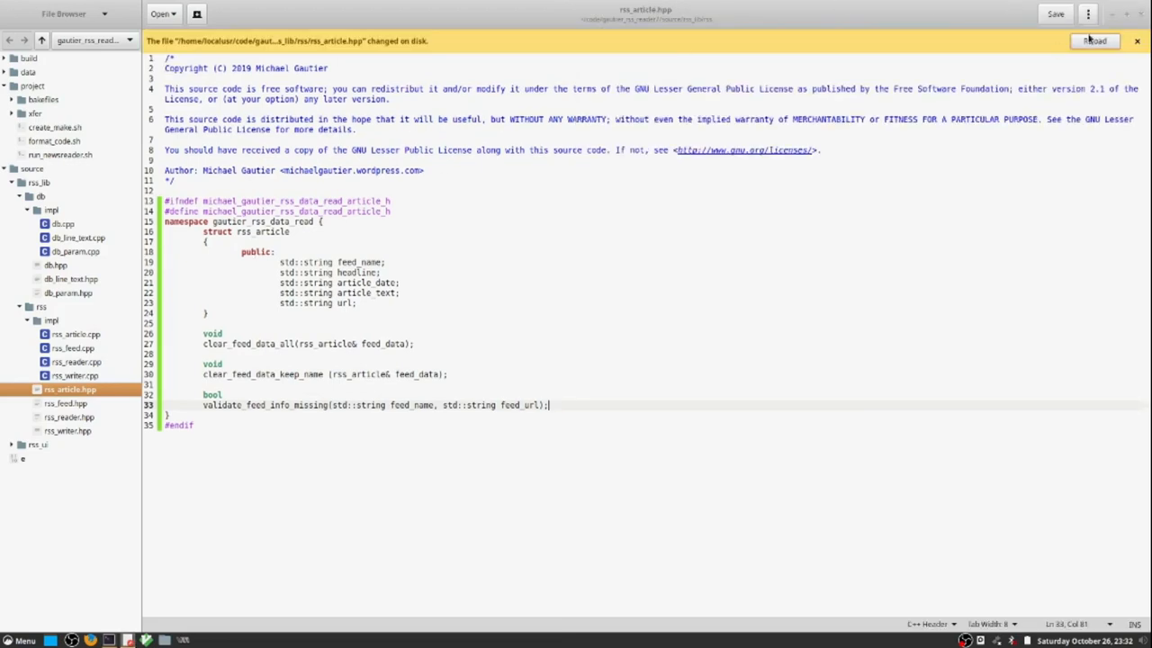
click(1094, 41)
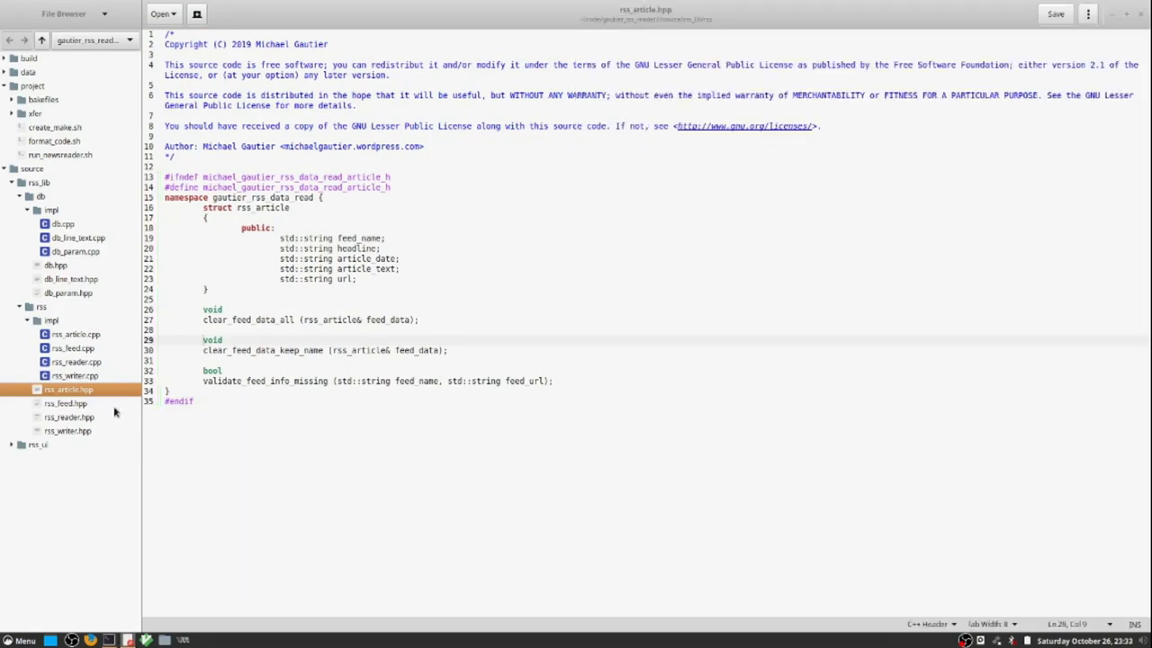
click(76, 333)
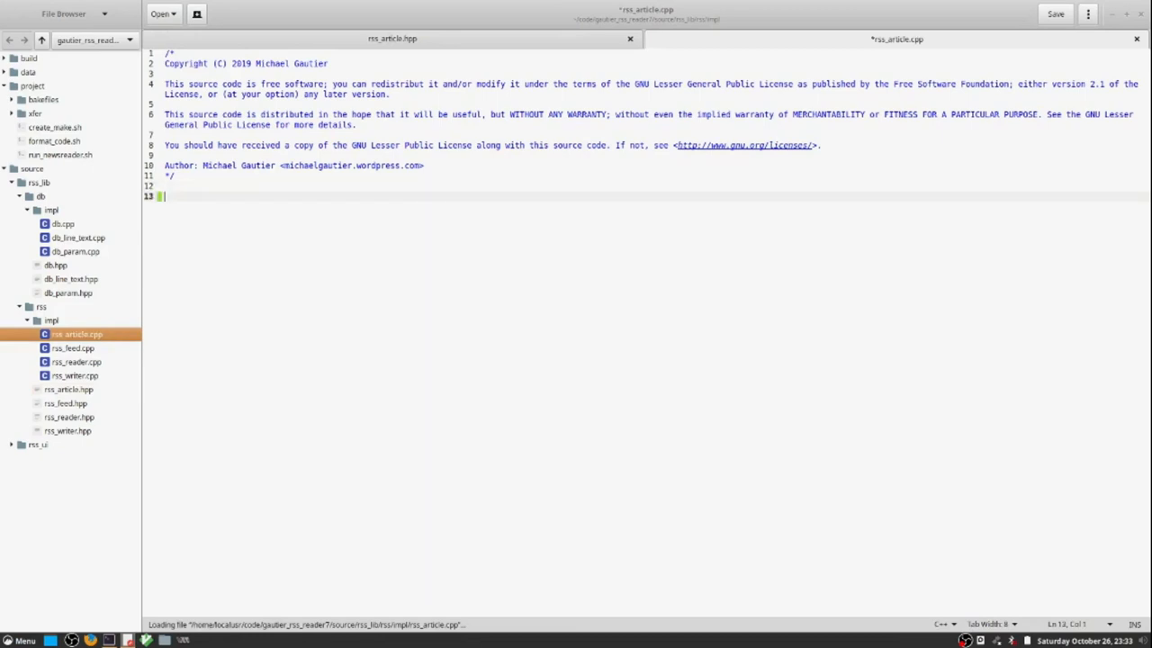
Add #include "rss_lib/rss/rss_article.hpp" to rss_article.cpp, save, and return to the header.
text(#)
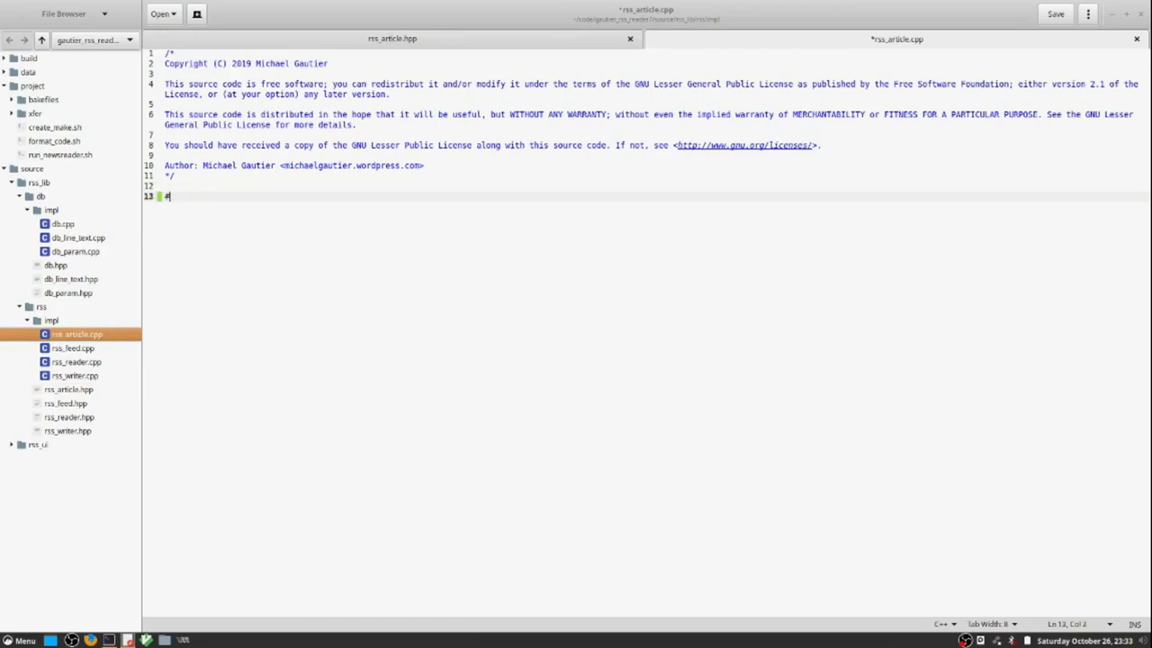
text(include "rss_lib/rss_article.hpp)
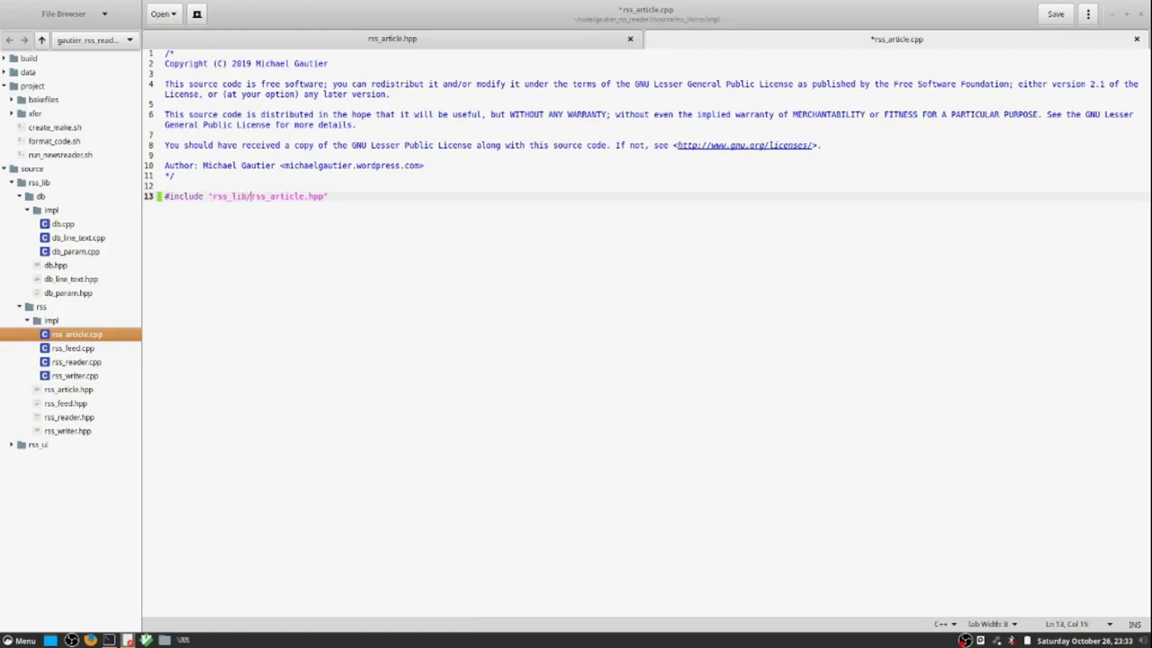
text(rss/rss)
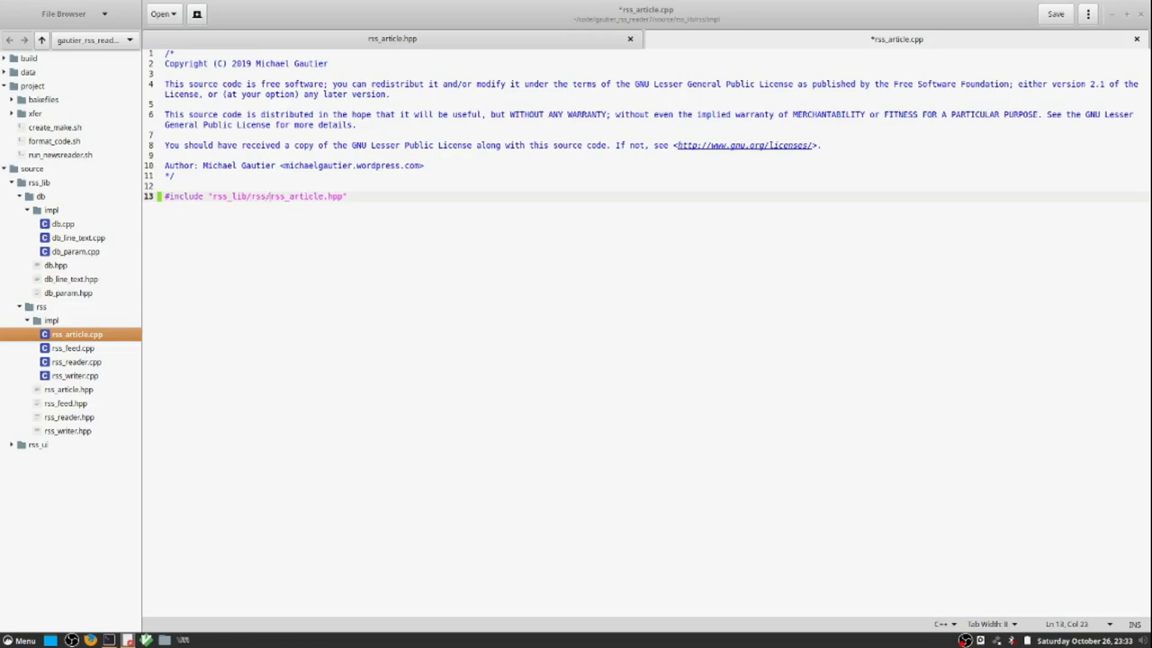
key(Return)
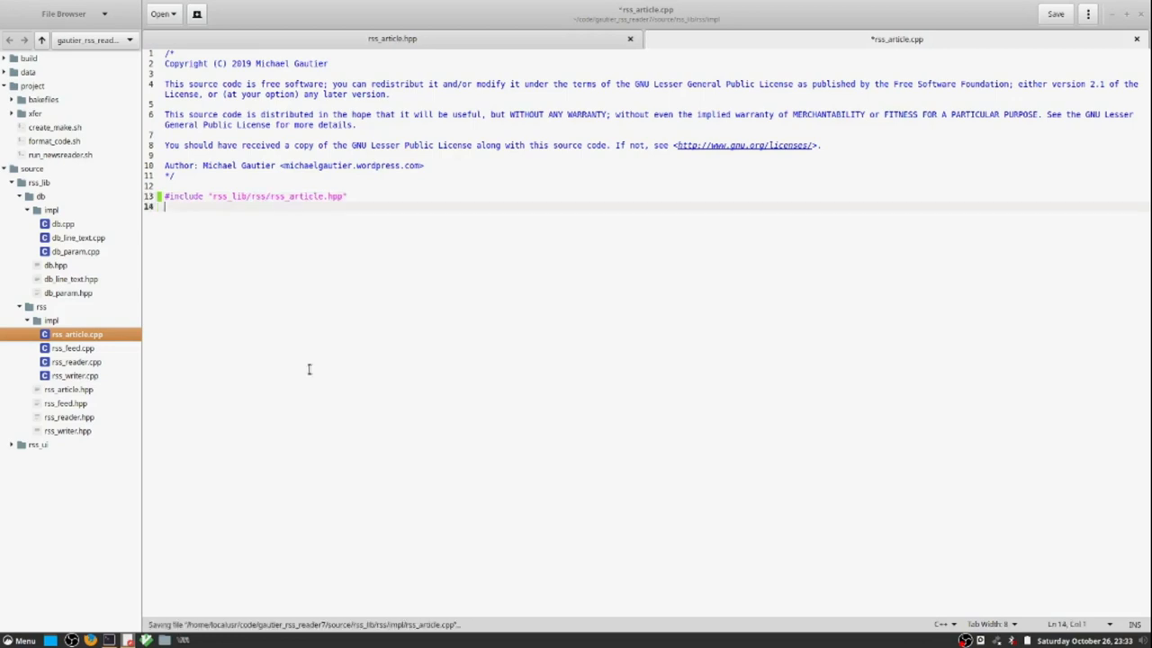
key(Return)
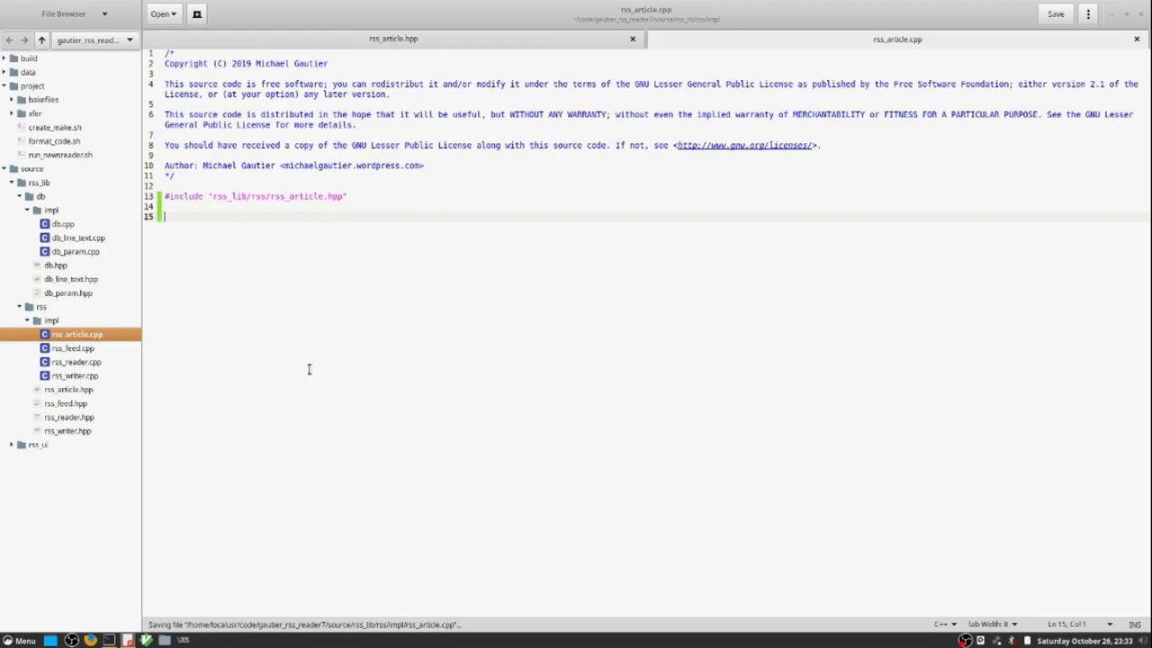
click(393, 39)
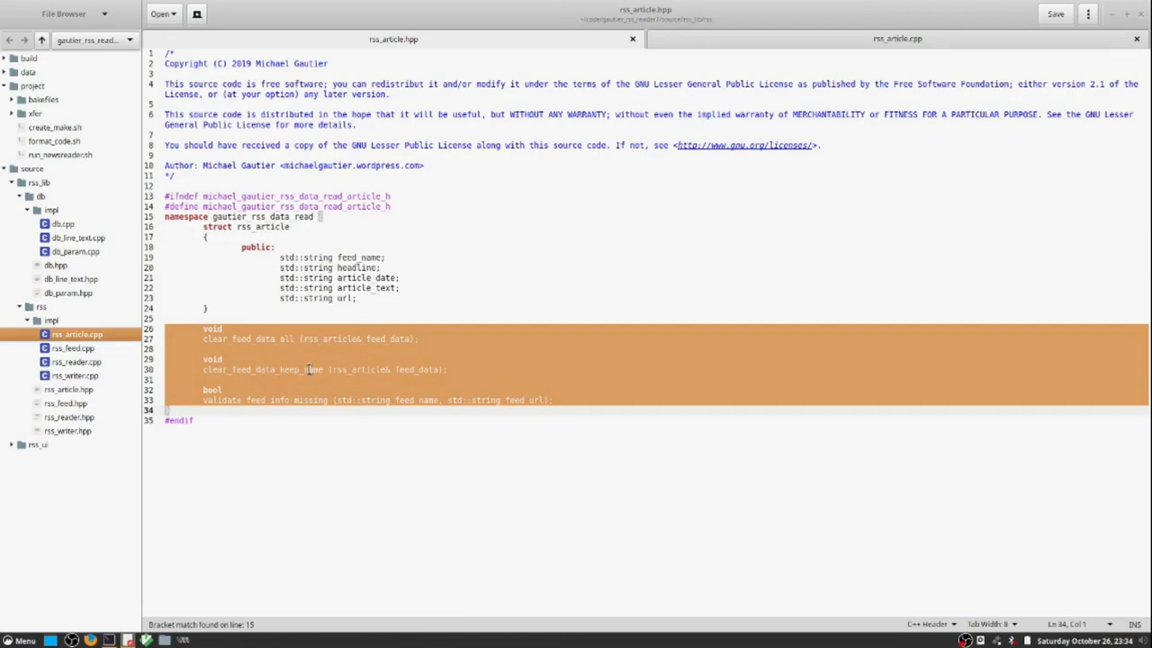
Paste the three declarations into rss_article.cpp as definitions and reload the formatted file.
key(Ctrl+H)
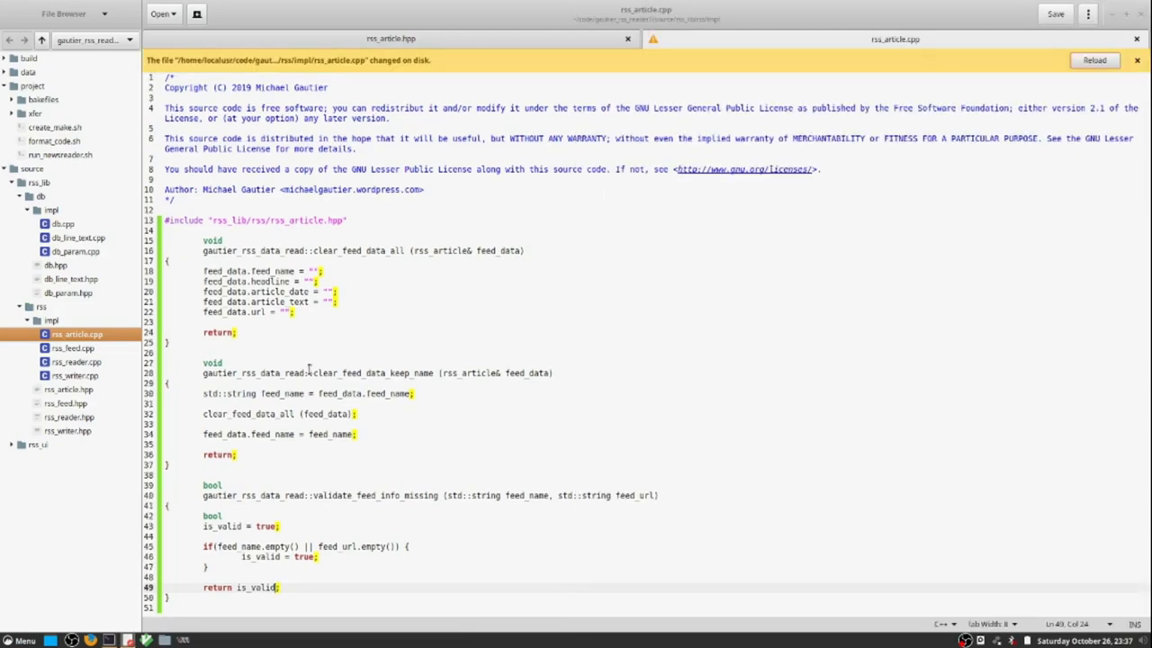
click(1095, 60)
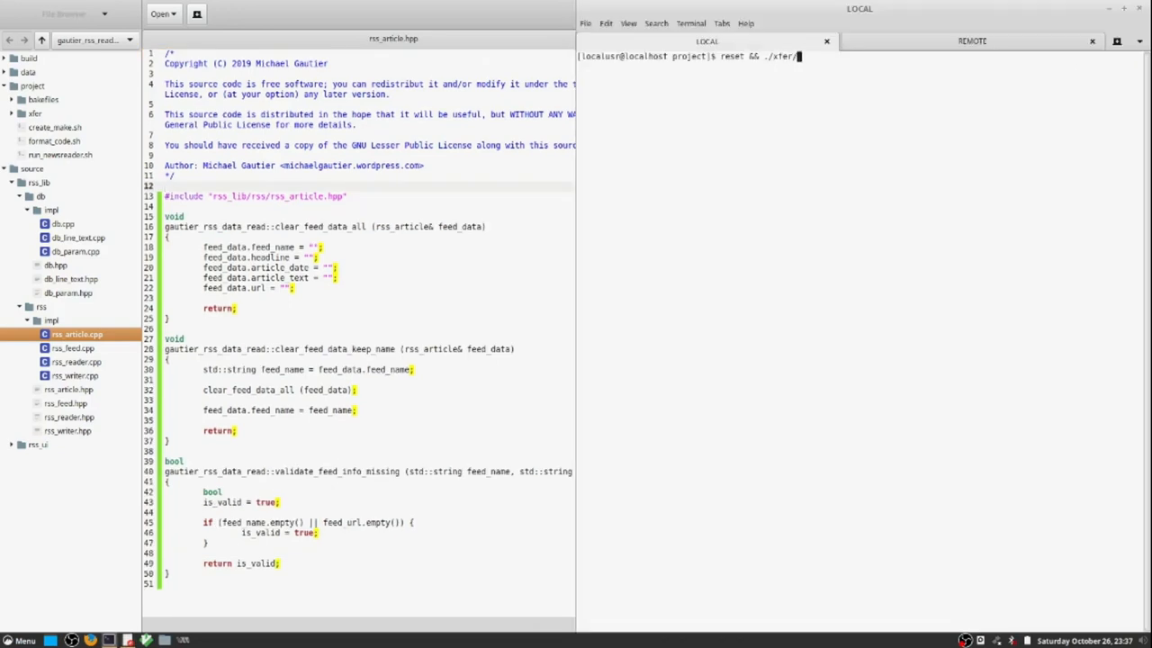
Run the xfer script to sync rss_article.hpp and rss_article.cpp, then return to gedit.
key(Return)
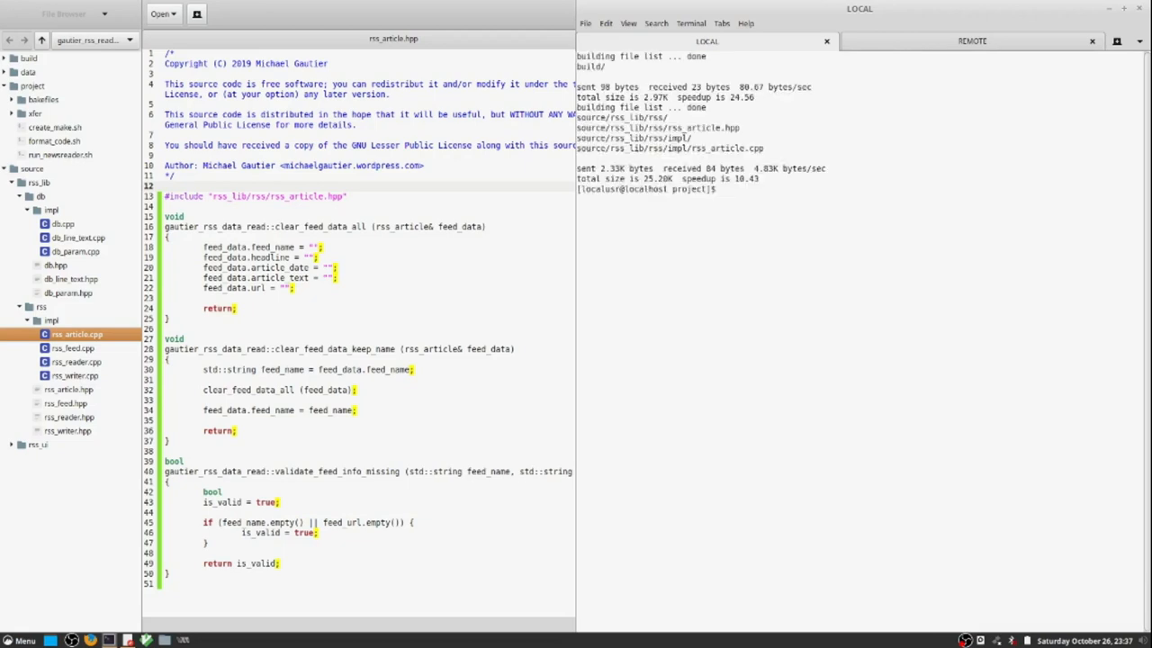
click(972, 41)
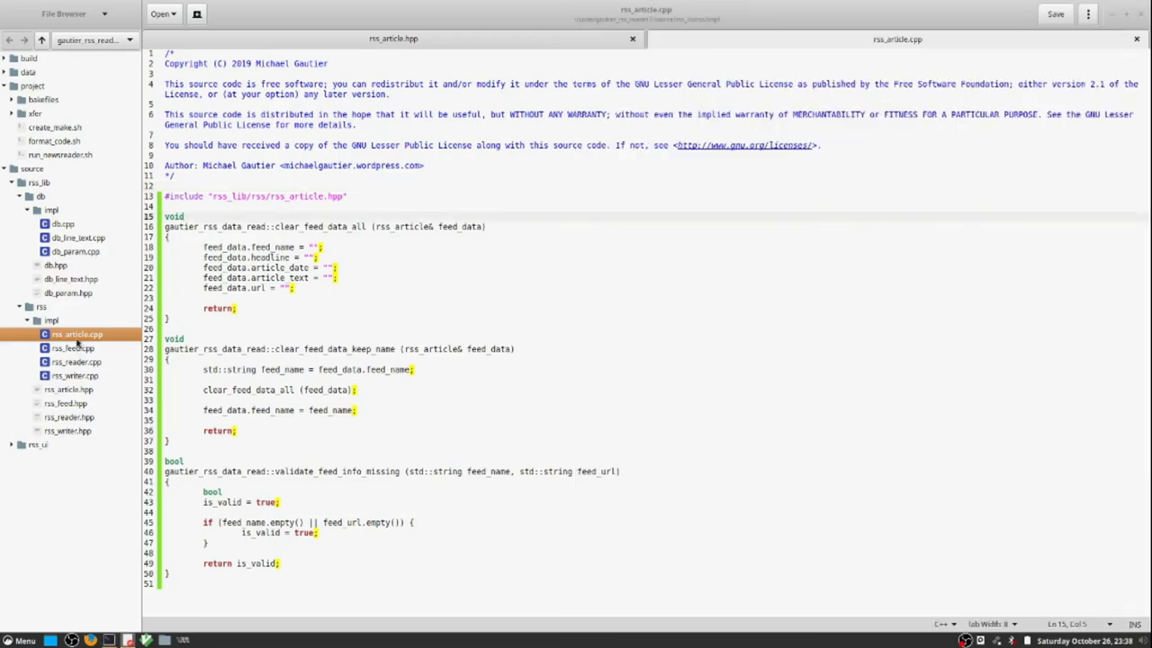
mouse_move(56, 396)
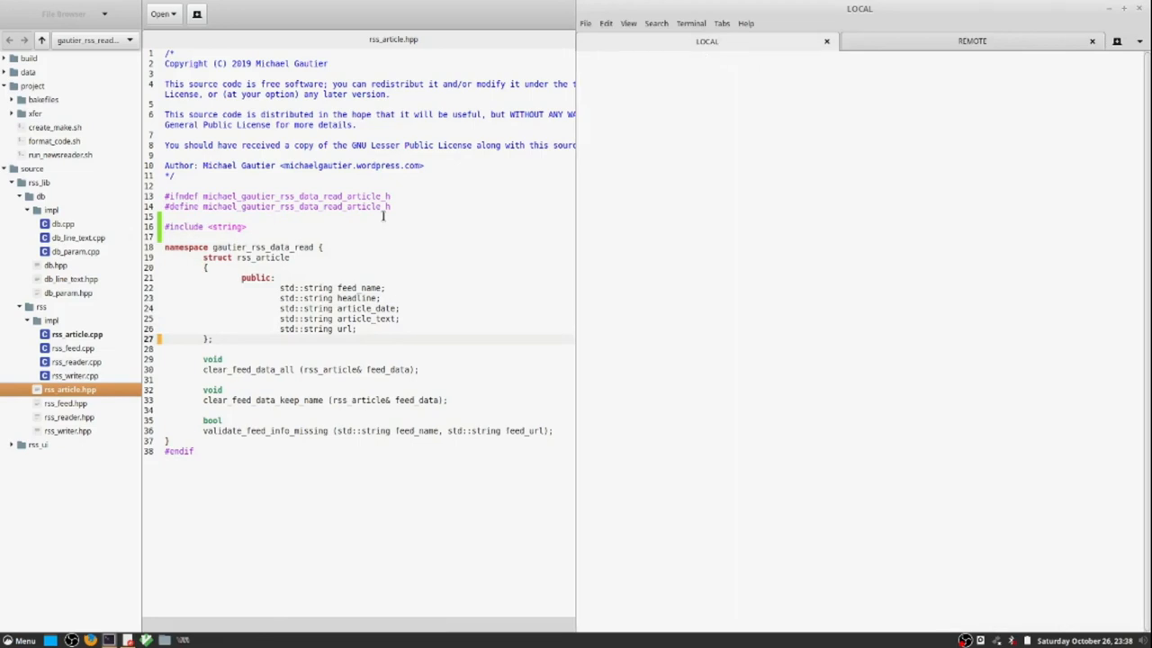
Stage source/rss_lib/rss/impl/rss_article.cpp with git add in the terminal.
click(972, 41)
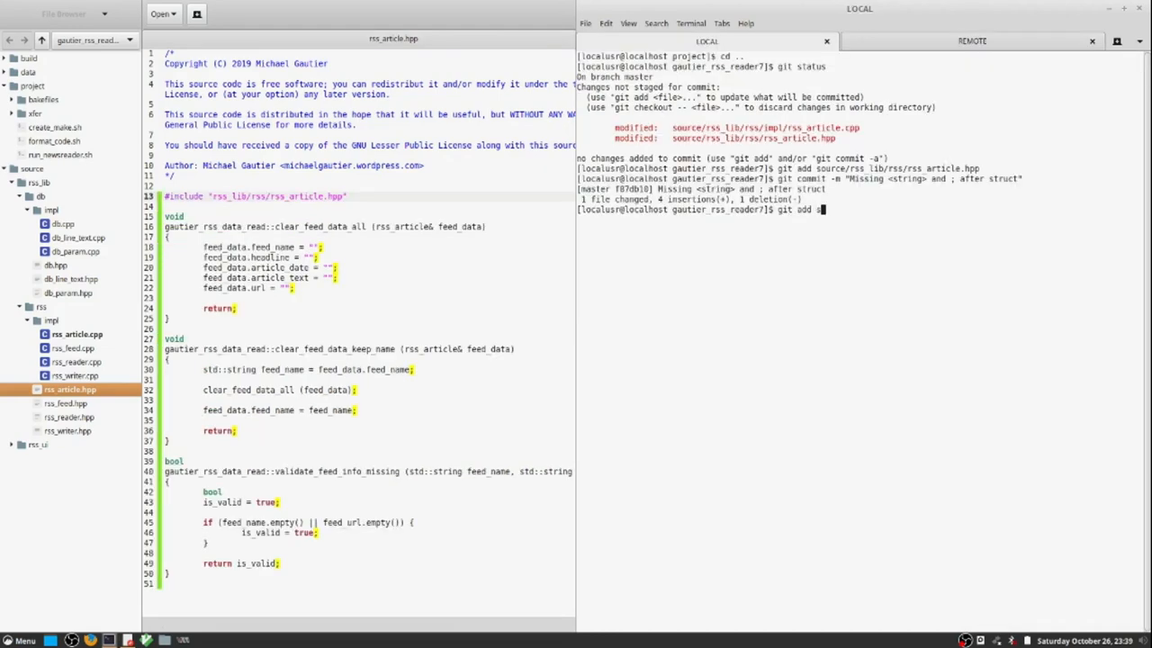
text(ource/rss_lib/rss/impl/rss_article.cpp)
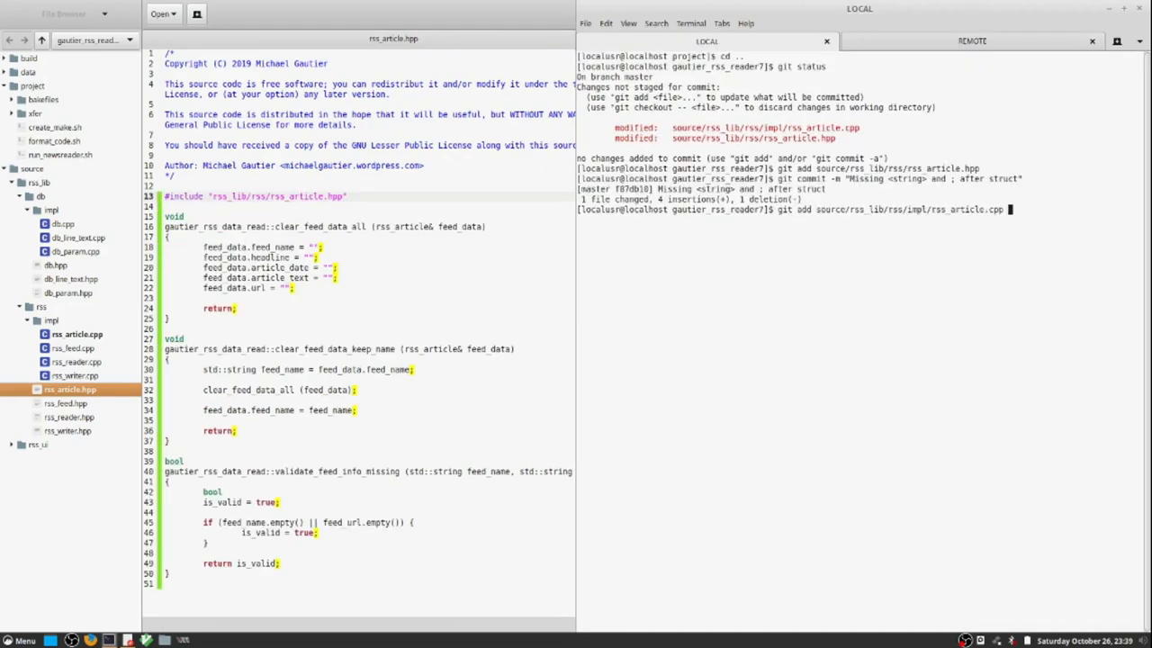
key(Return)
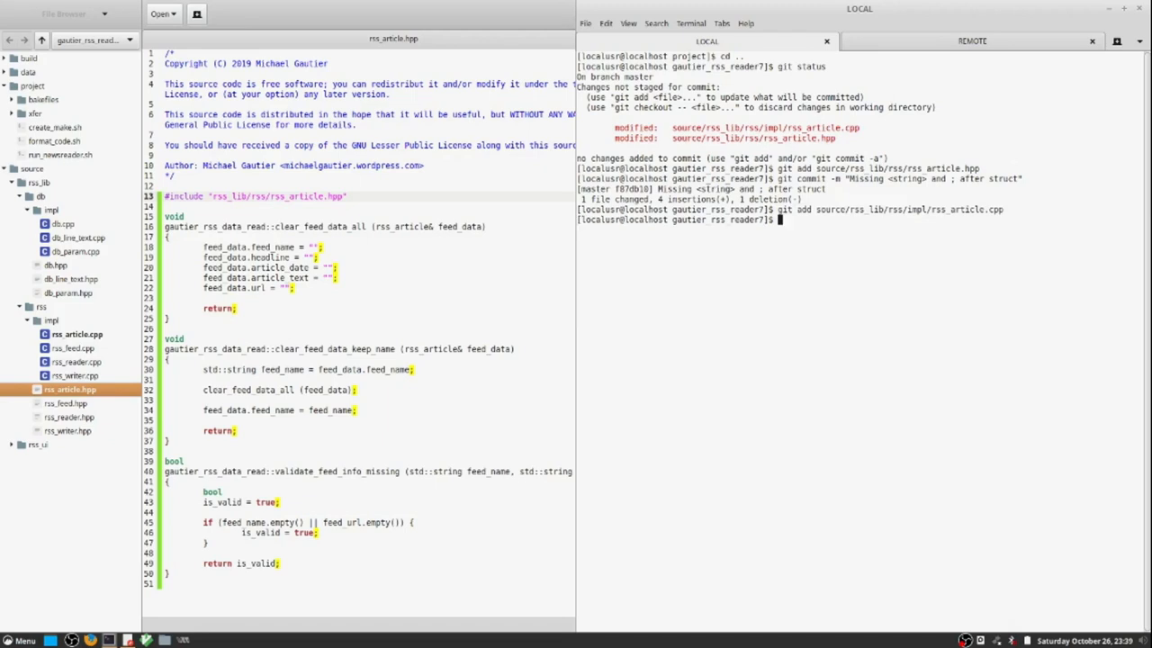
text(git add)
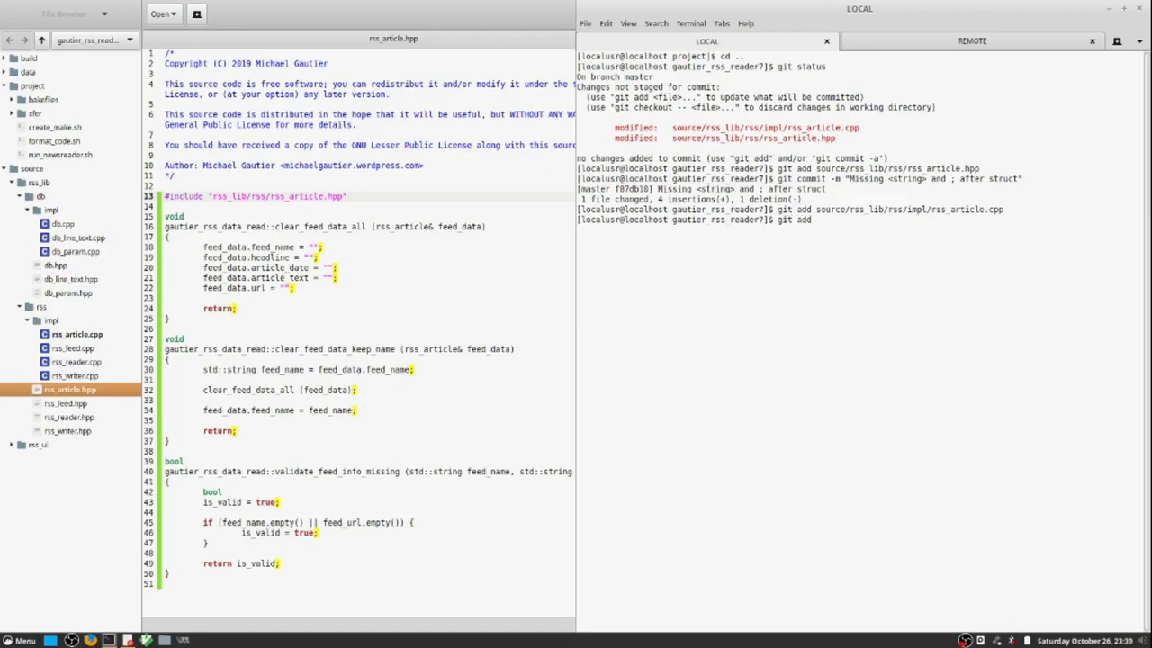